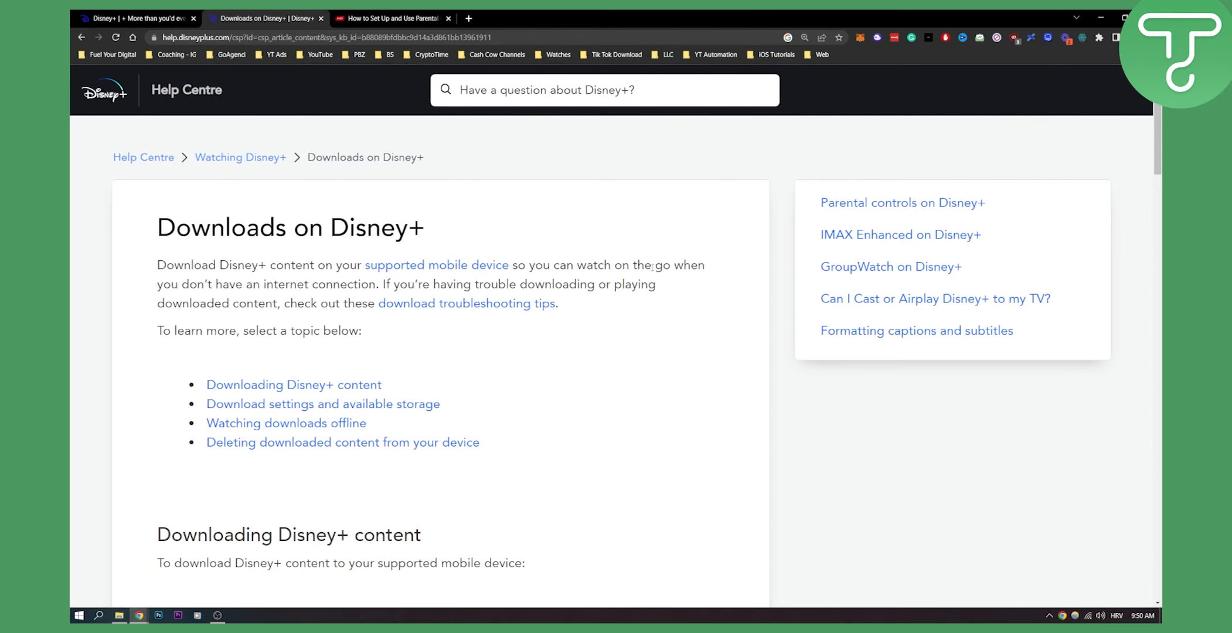
Scroll the Downloads article to the numbered 'Downloading Disney+ content' steps for mobile devices.
scroll("down", 3)
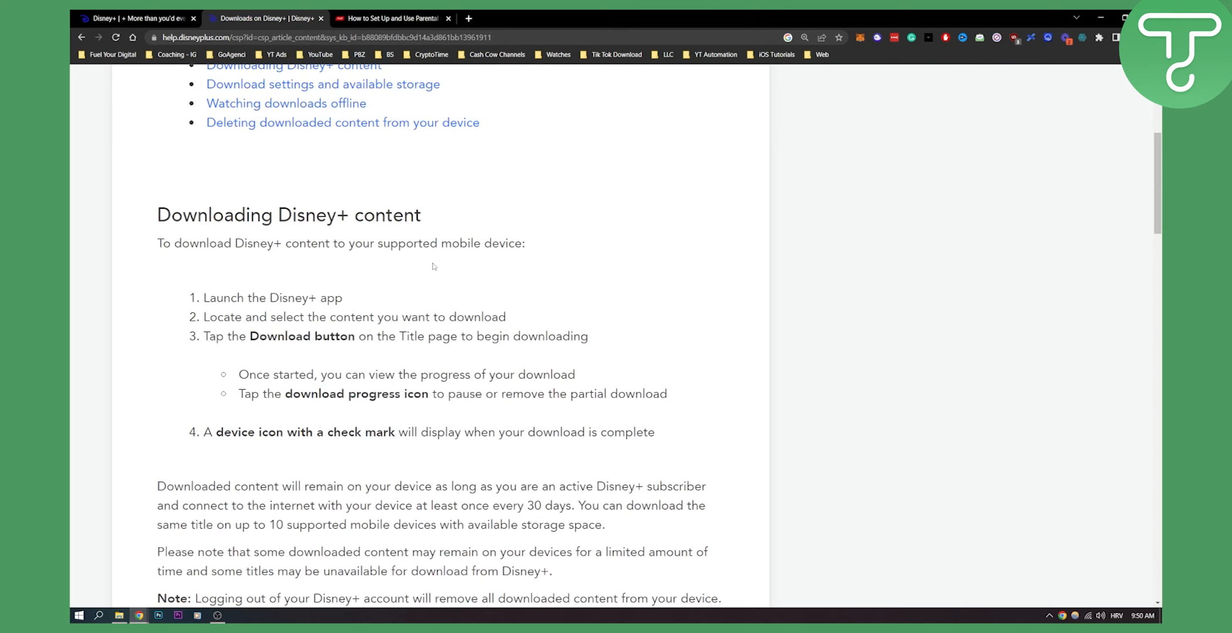
scroll("down", 3)
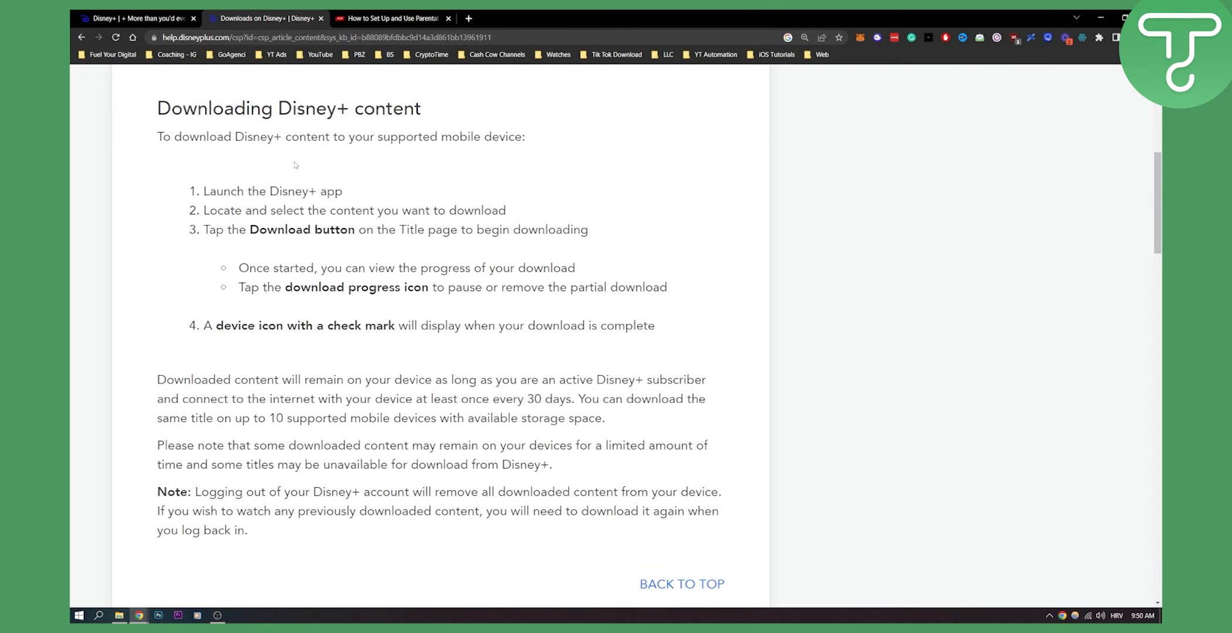
mouse_move(302, 190)
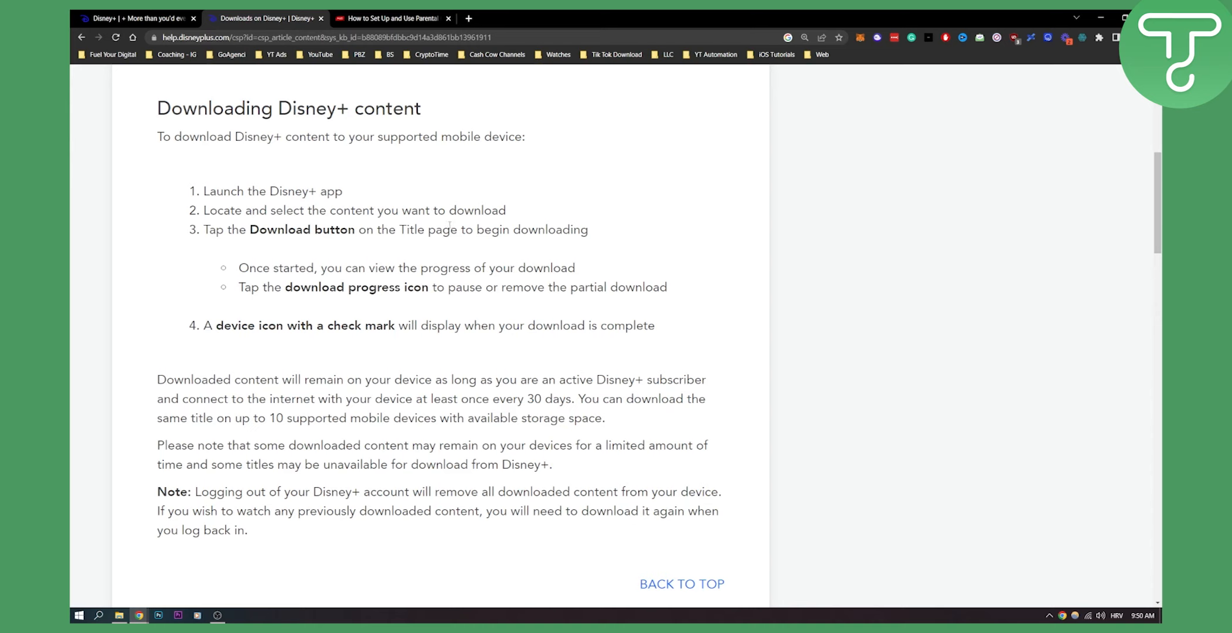
mouse_move(449, 224)
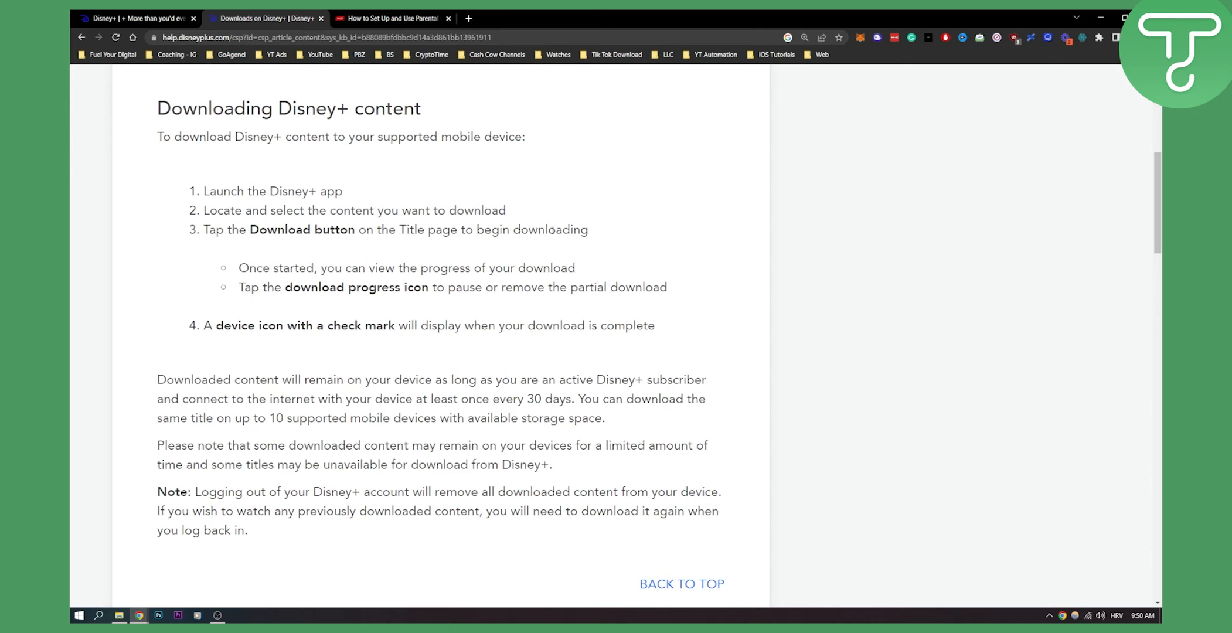
mouse_move(354, 261)
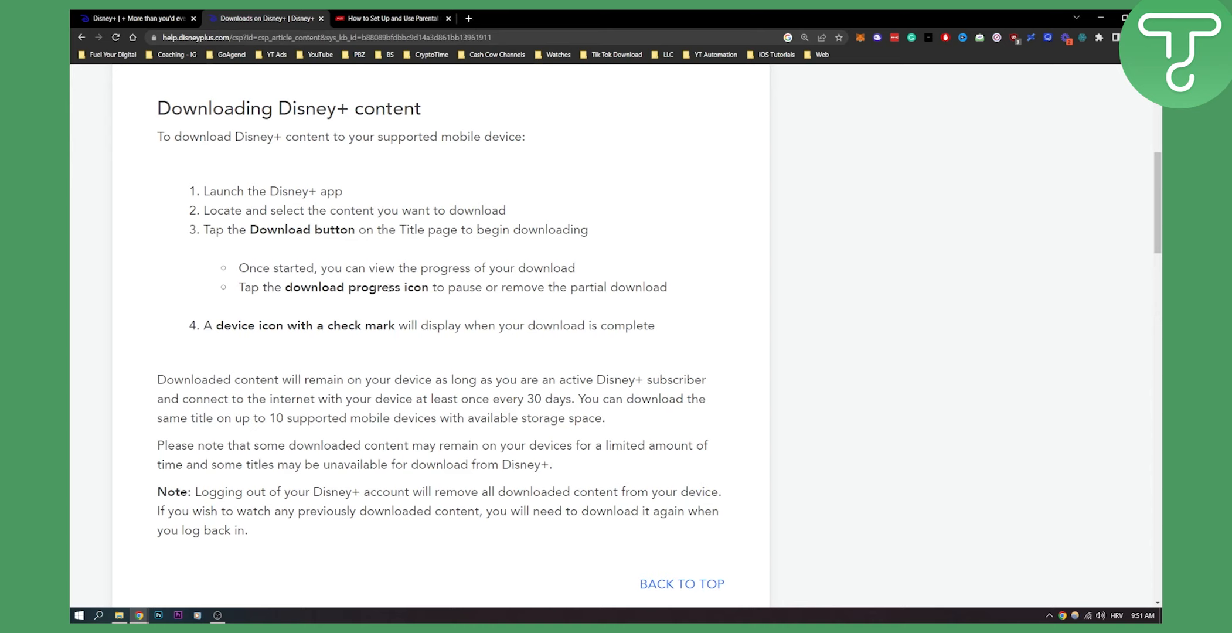
mouse_move(322, 383)
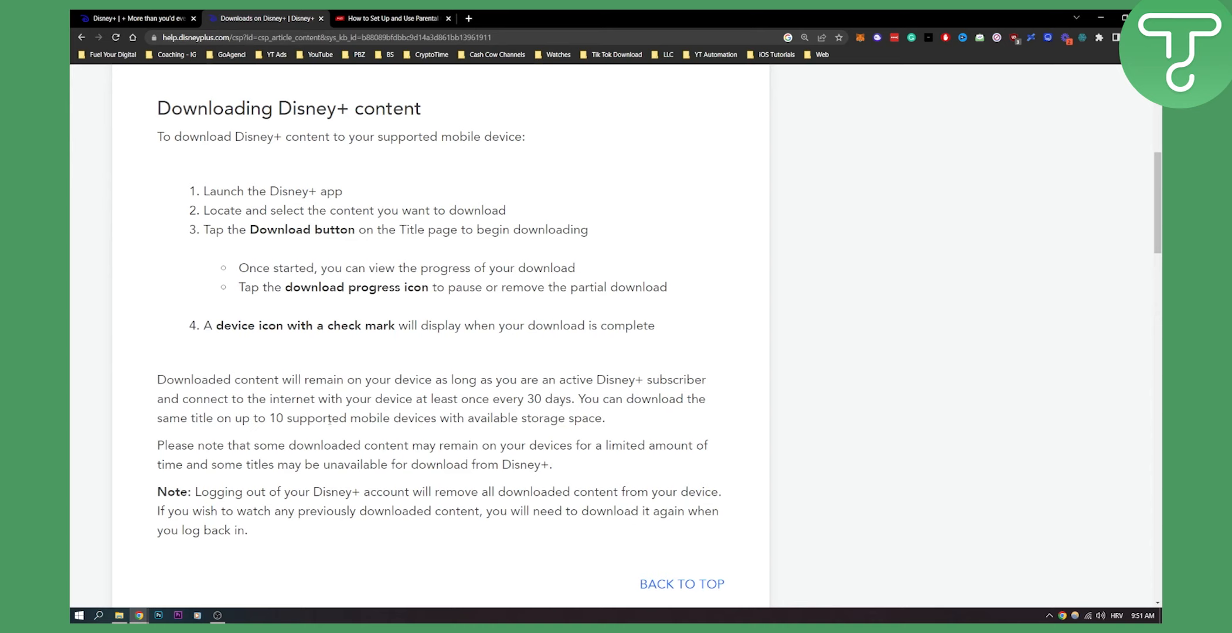
mouse_move(619, 429)
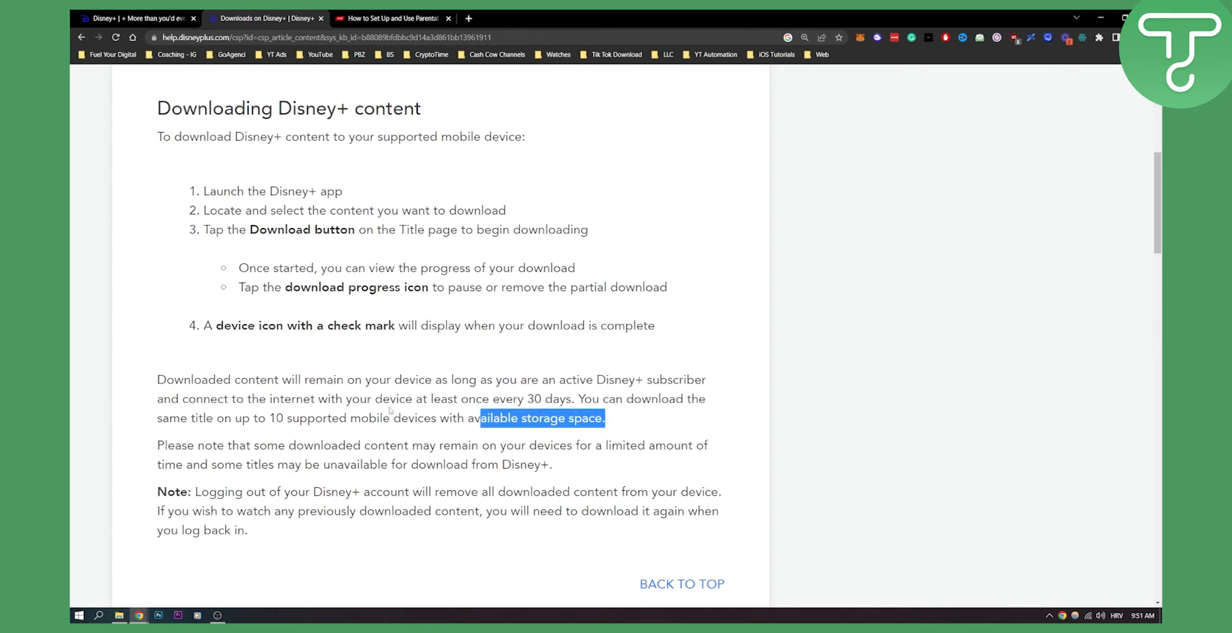
Scroll past the logout note to the 'Download settings and available device storage' heading.
scroll("down", 3)
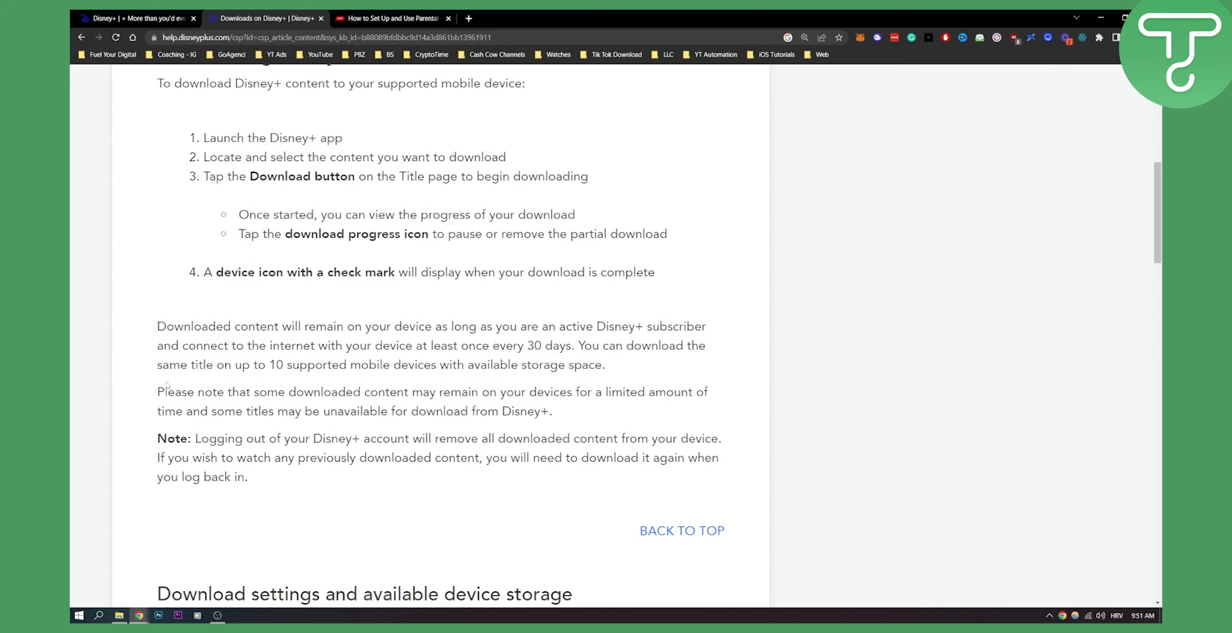
scroll("down", 3)
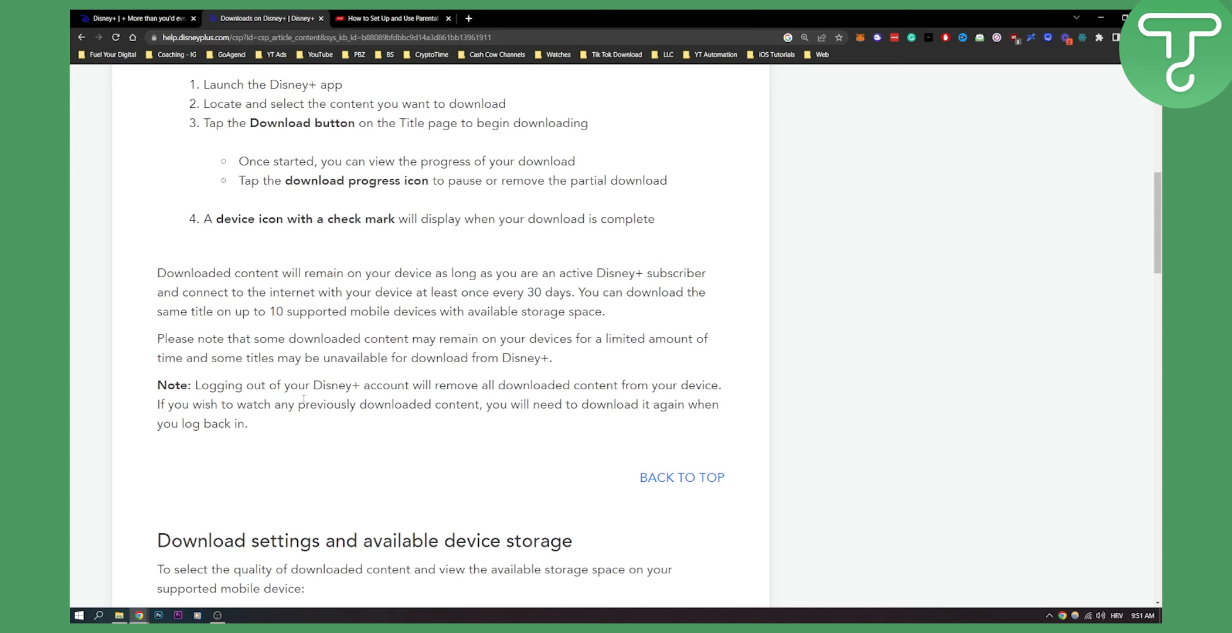
mouse_move(544, 424)
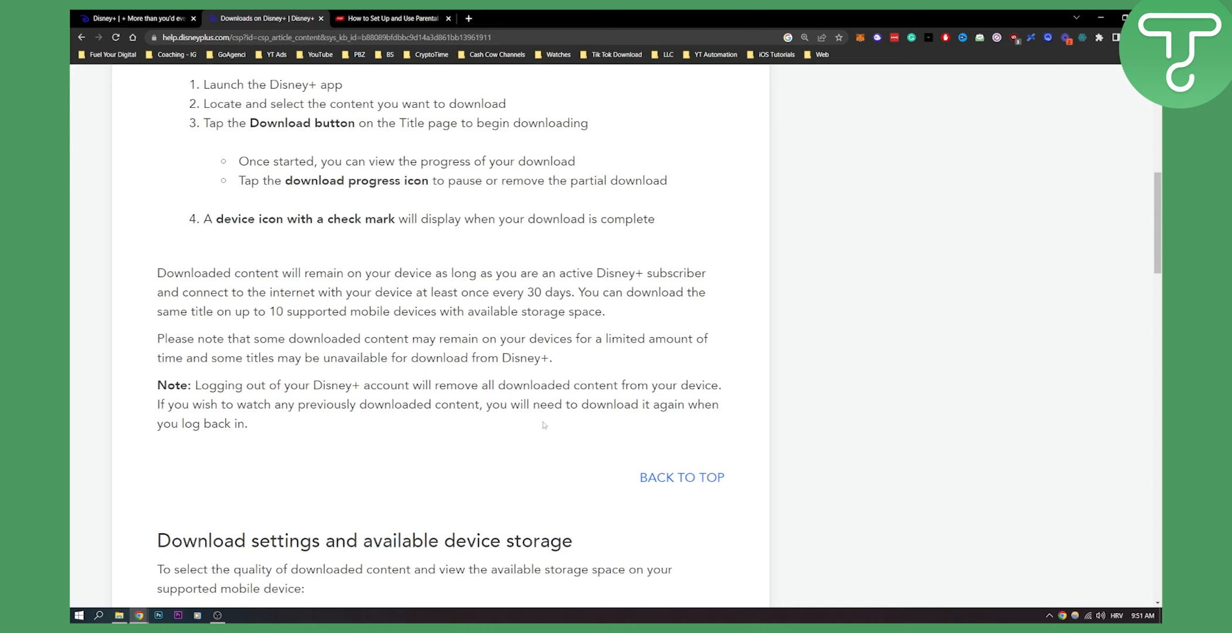
mouse_move(294, 423)
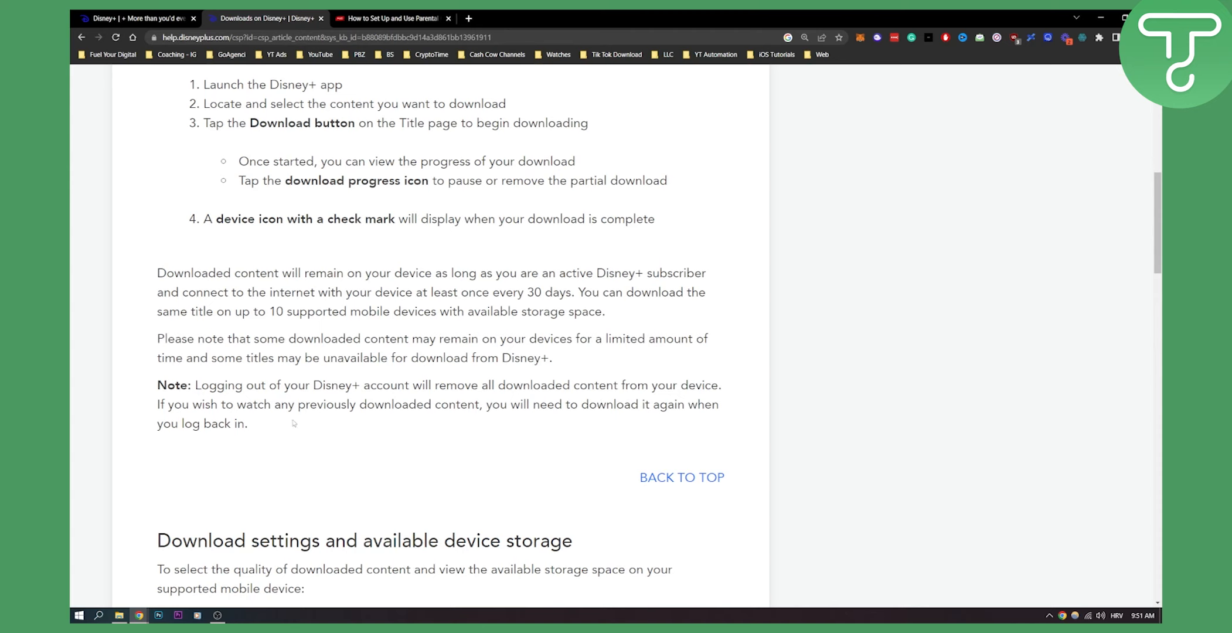
left_click_drag(157, 385, 247, 423)
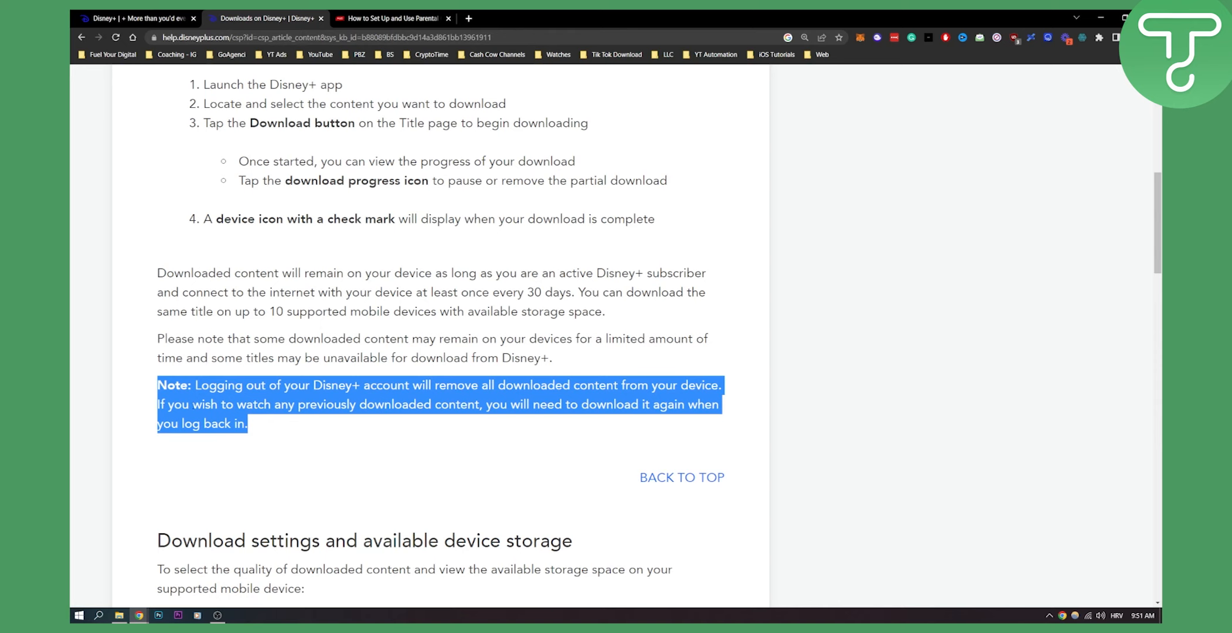
left_click(440, 487)
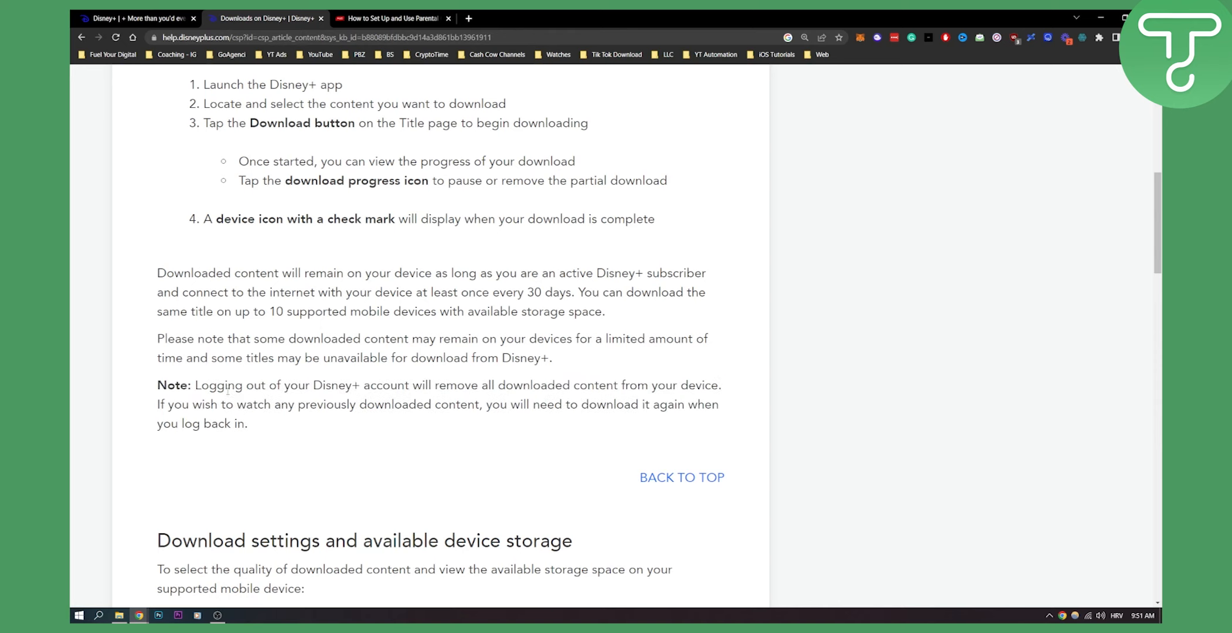